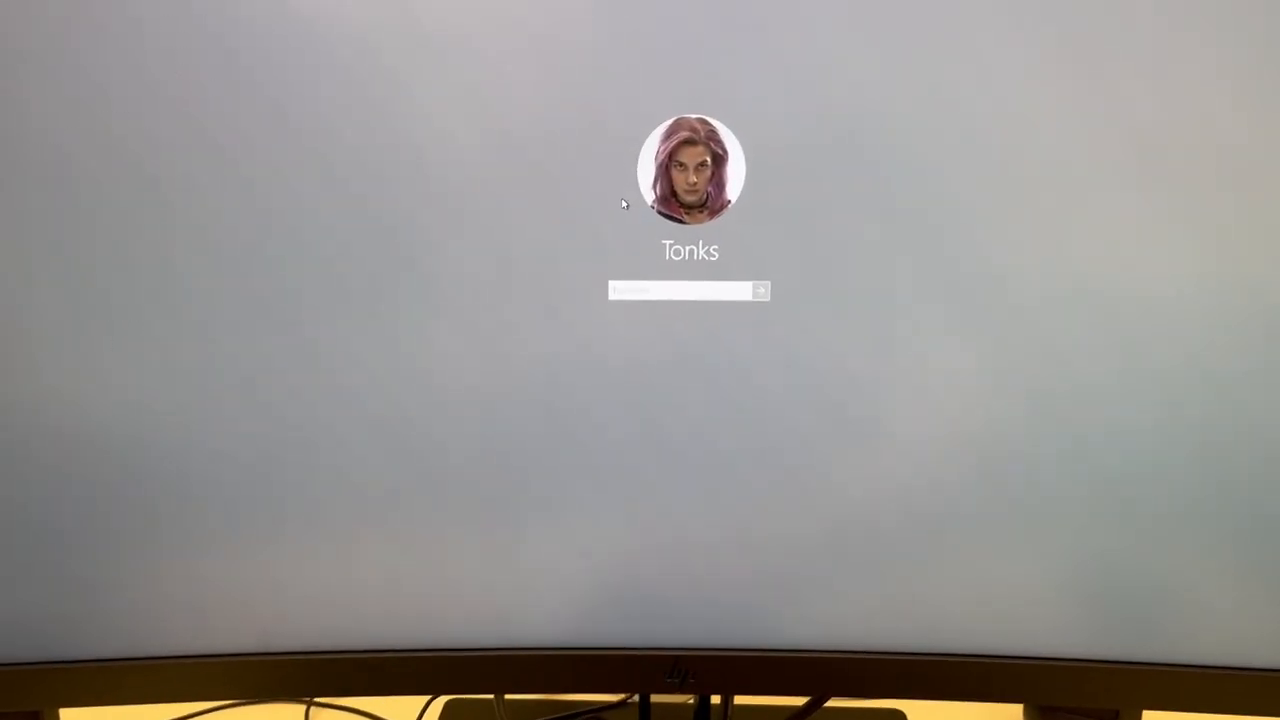
Sign in to Windows and launch ZEISS ZEN 3.10 from its desktop shortcut.
{"action": "left_click", "coordinate": [760, 292]}
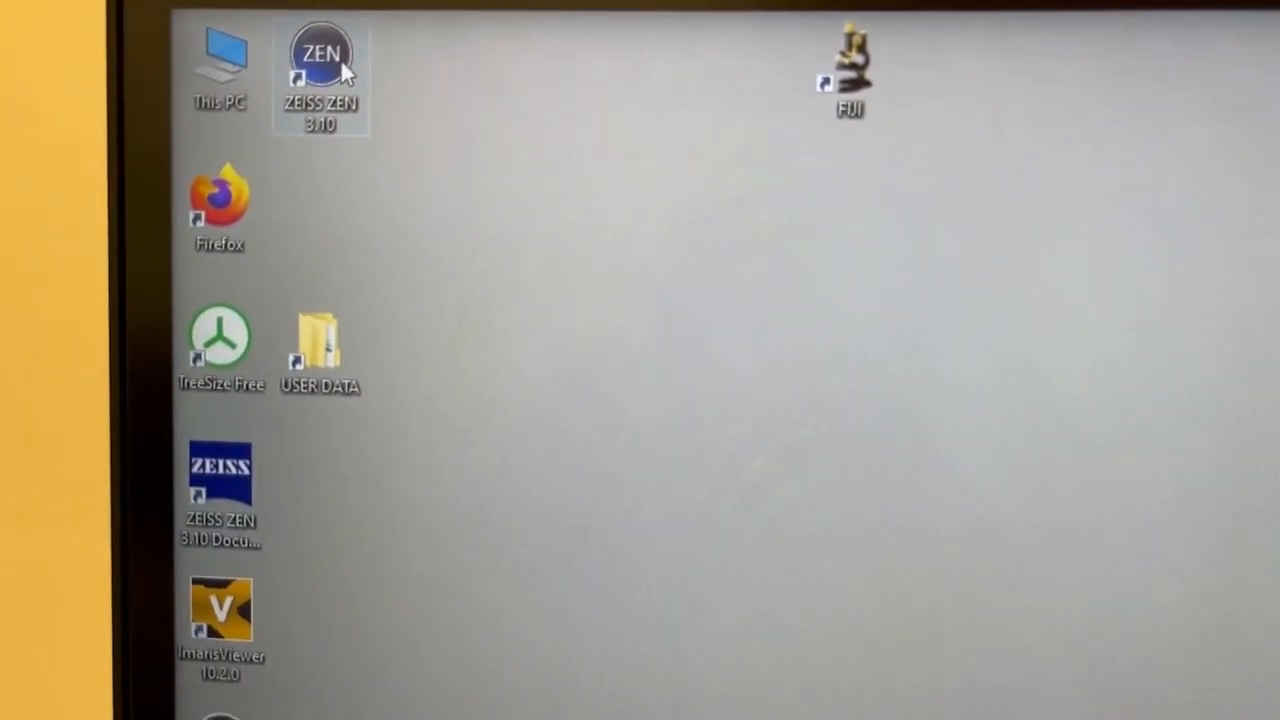
{"action": "mouse_move", "coordinate": [344, 80]}
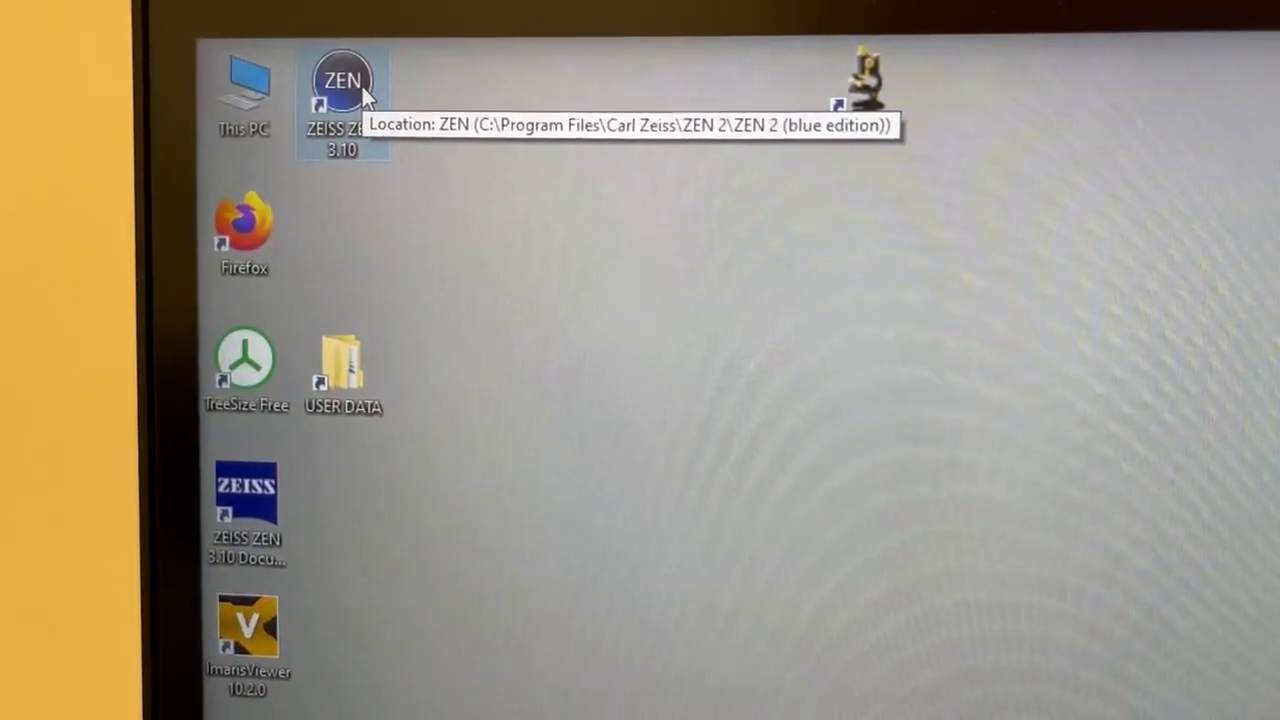
{"action": "double_click", "coordinate": [342, 80]}
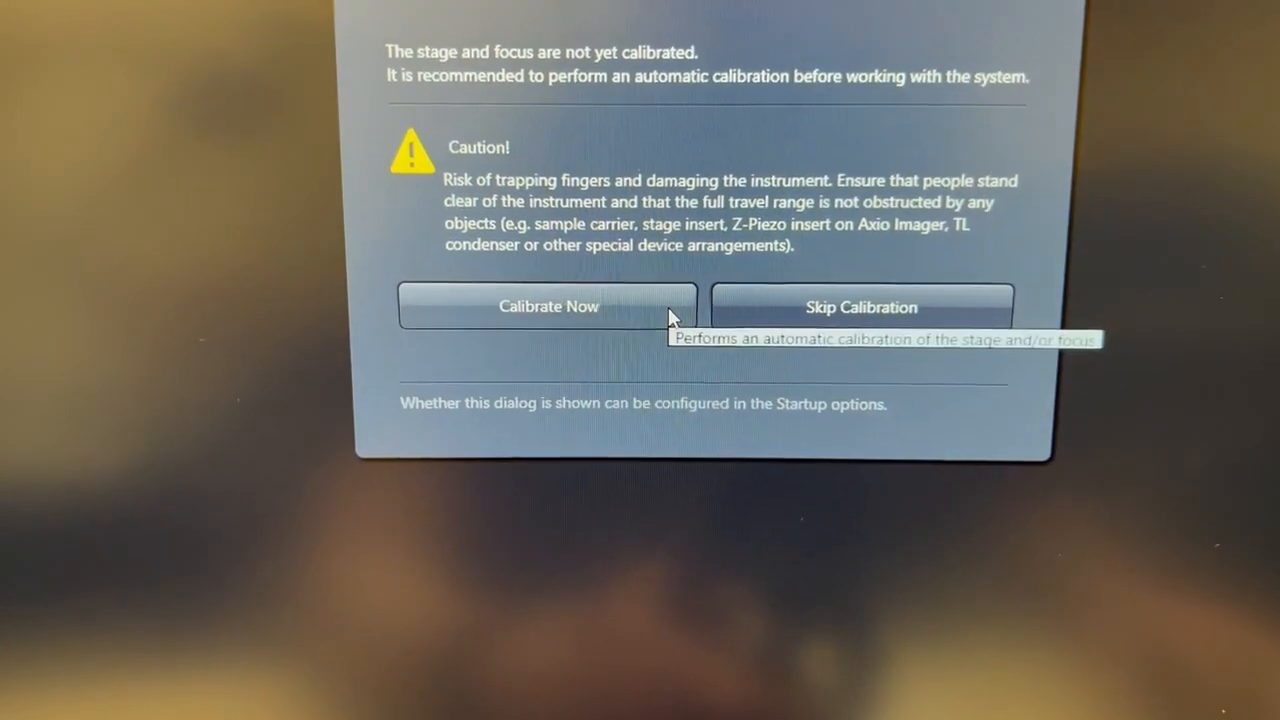
Start the automatic stage and focus calibration with Calibrate Now.
{"action": "left_click", "coordinate": [548, 306]}
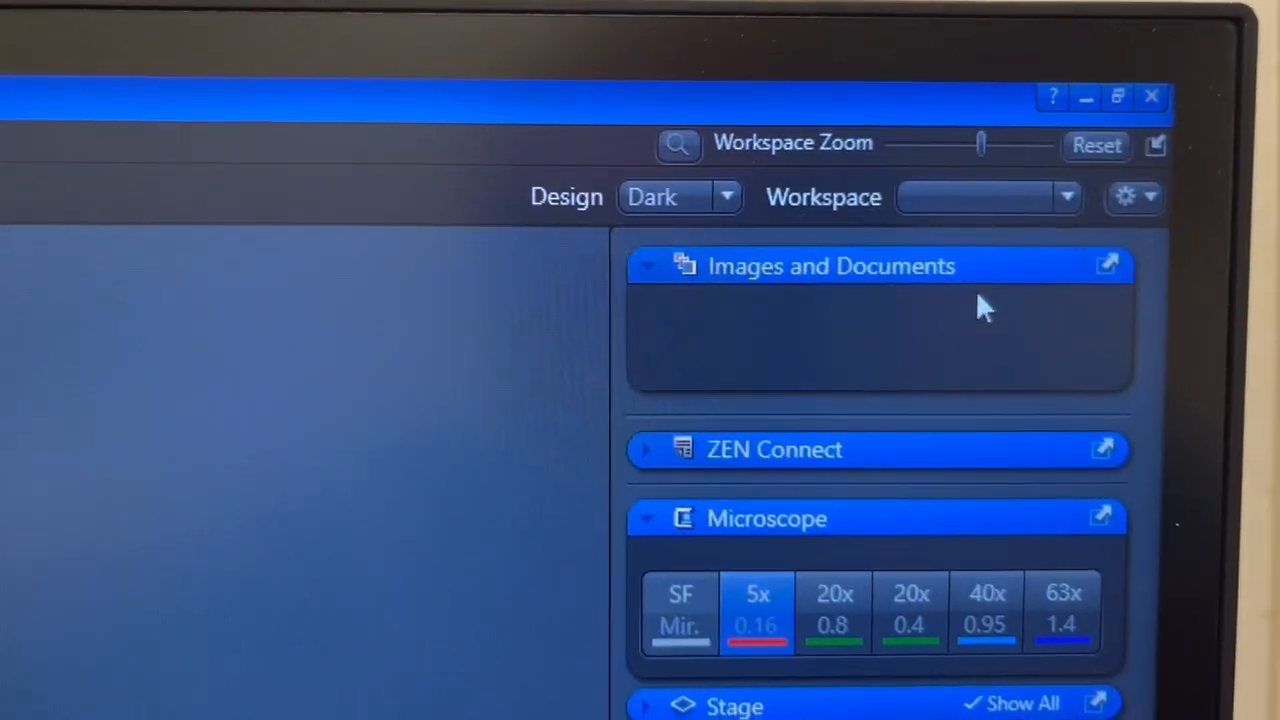
Select the MSL workspace from the top-right Workspace dropdown.
{"action": "left_click", "coordinate": [1068, 198]}
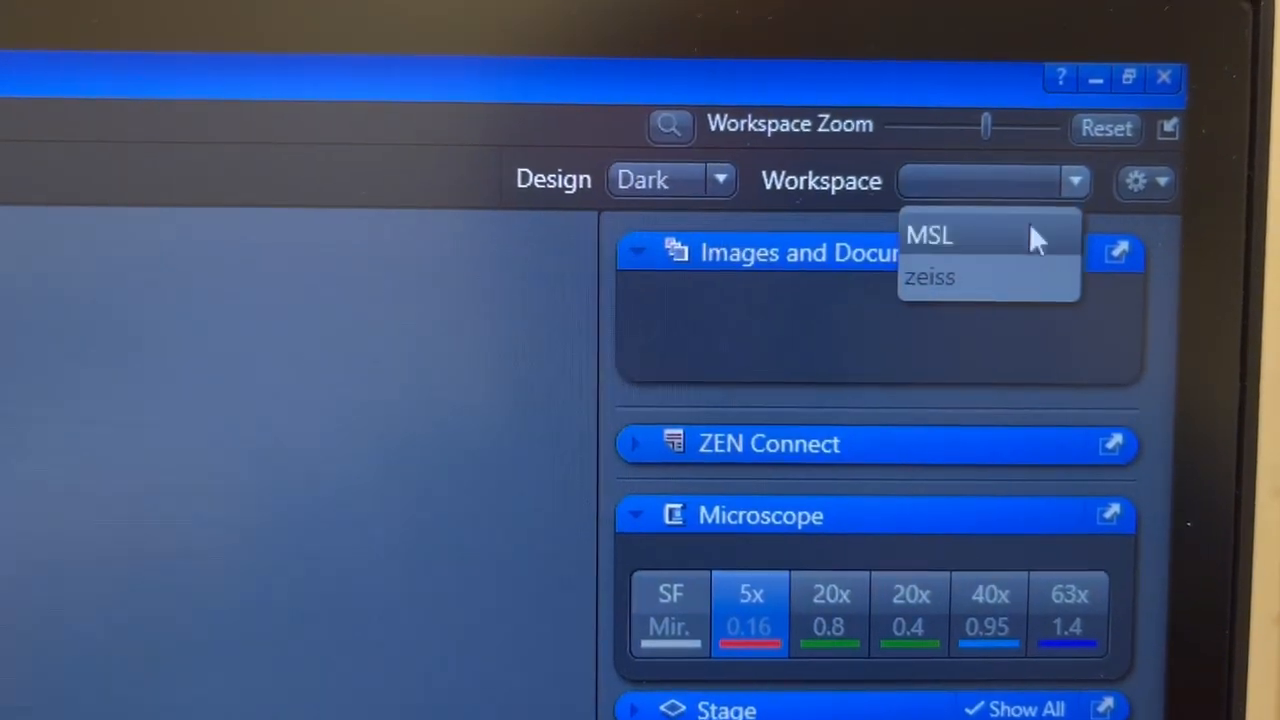
{"action": "left_click", "coordinate": [928, 236]}
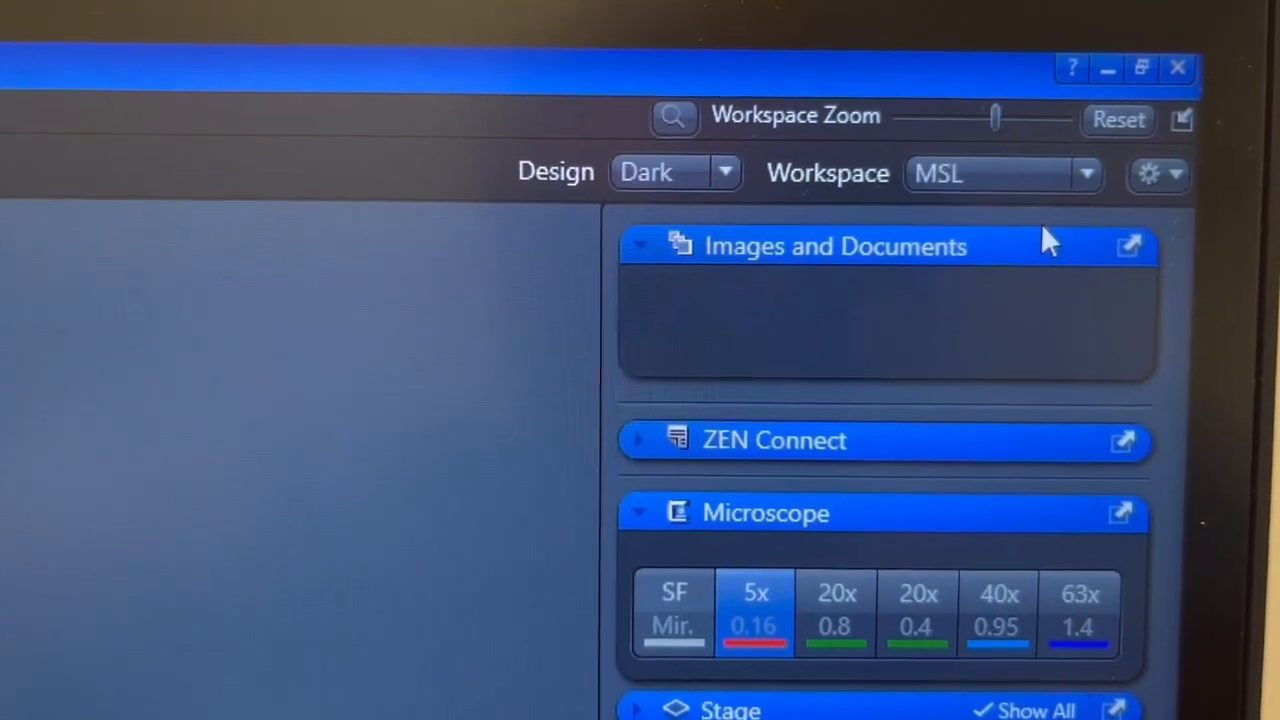